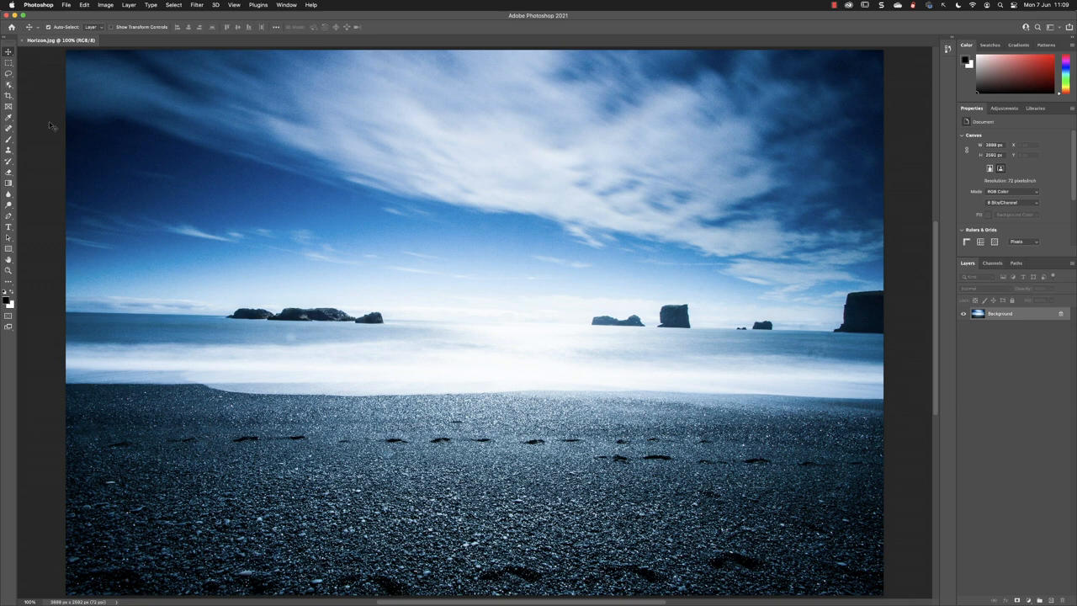
mouse_move(41, 46)
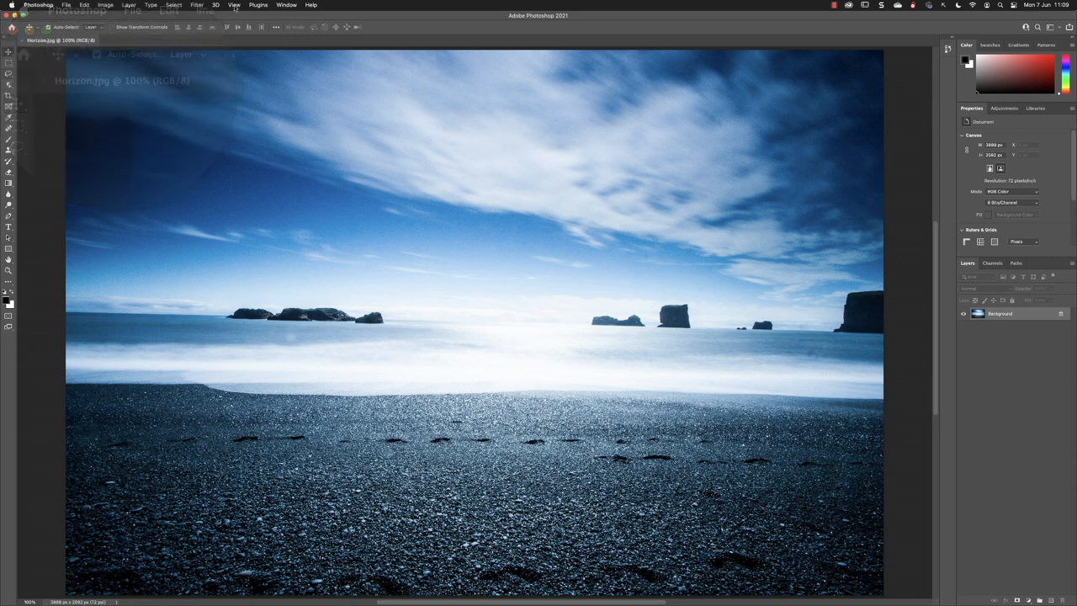
Zoom the beach photo from 100% to 200% with View > Zoom In
click(234, 5)
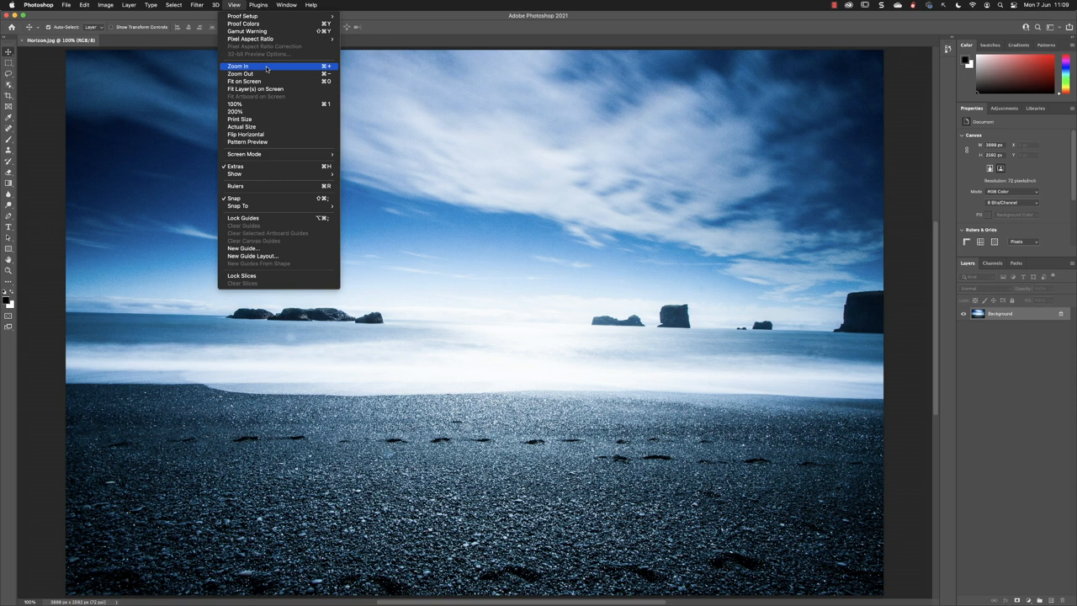
mouse_move(318, 66)
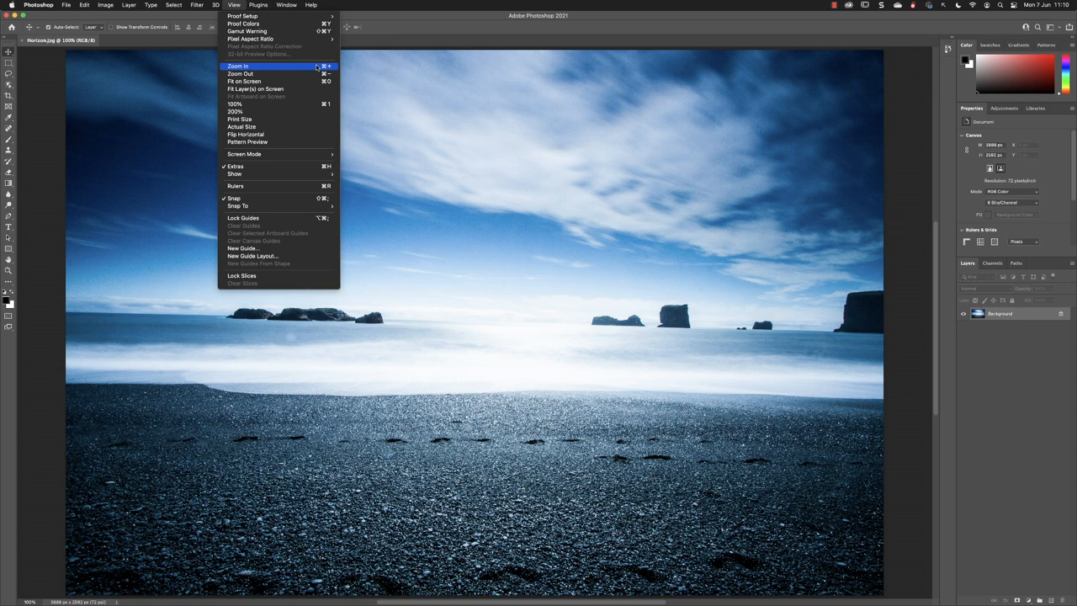
click(238, 66)
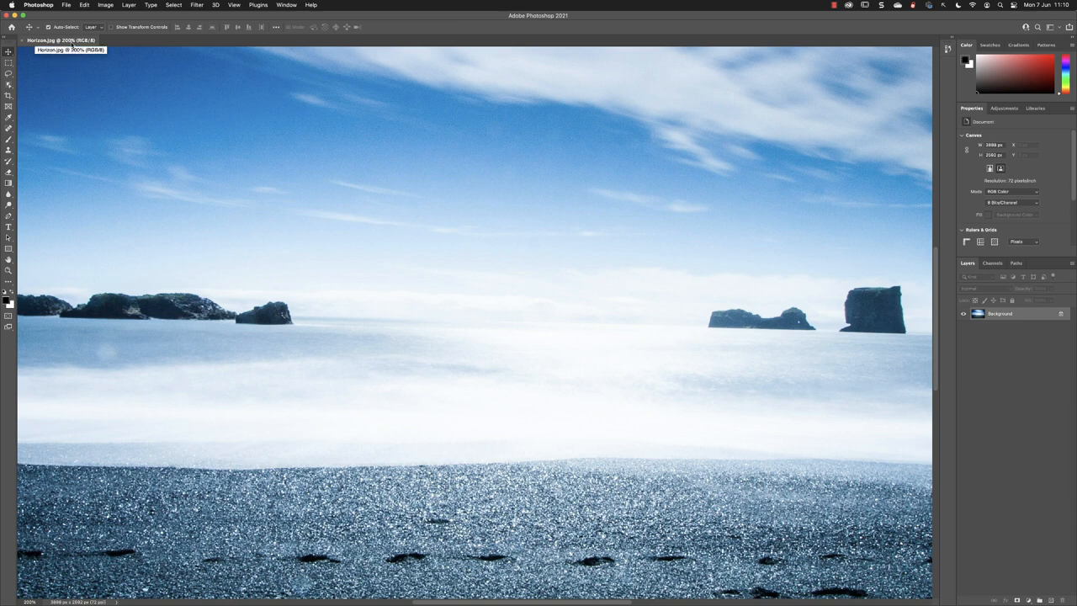
mouse_move(97, 384)
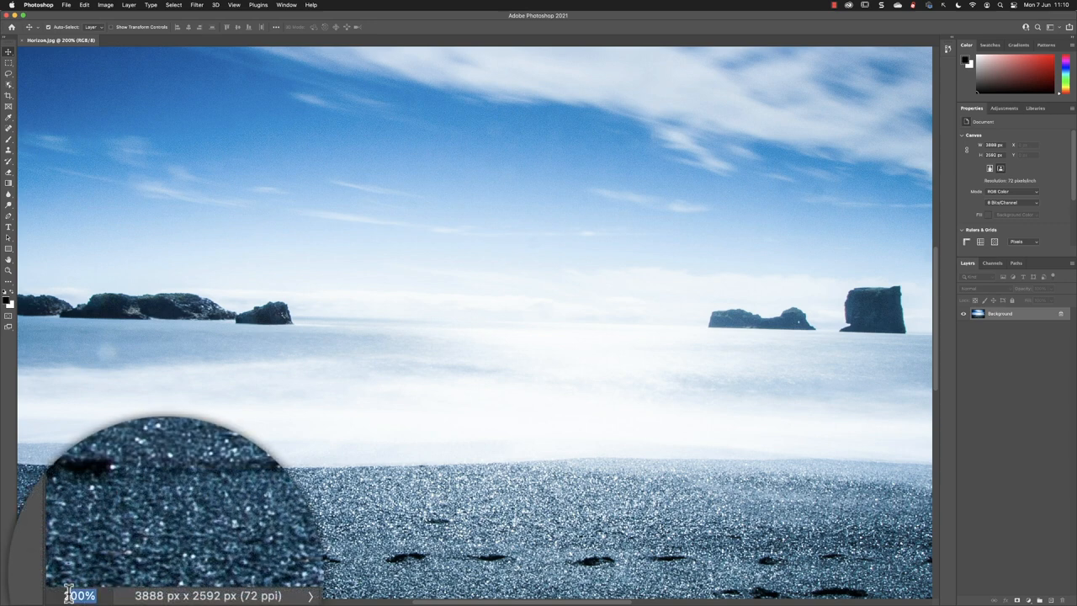
Set the zoom to 50%, then fit the whole photo on screen from View
text(50)
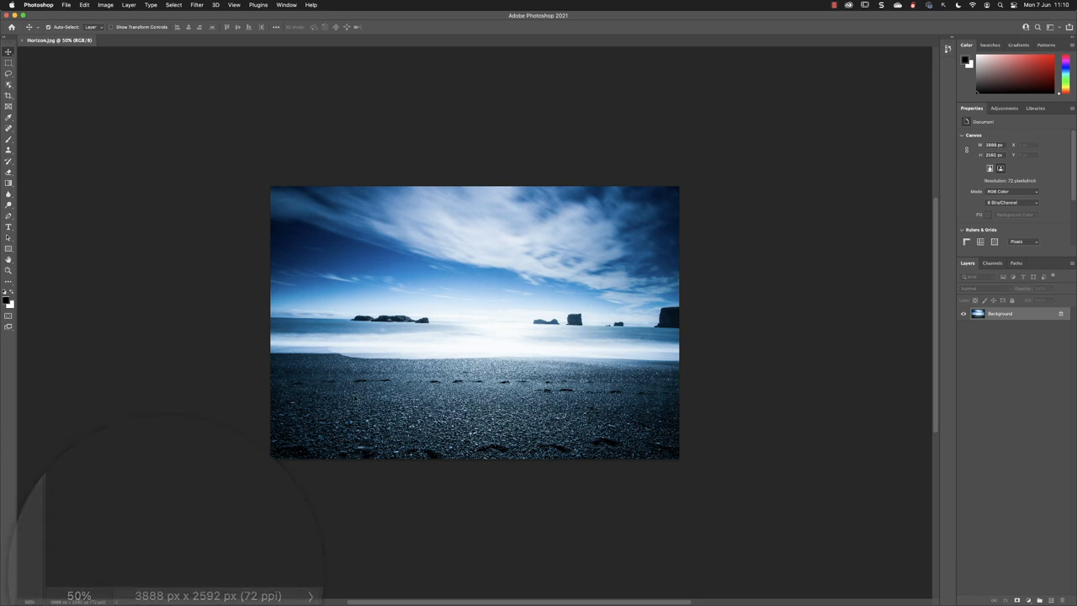
click(234, 5)
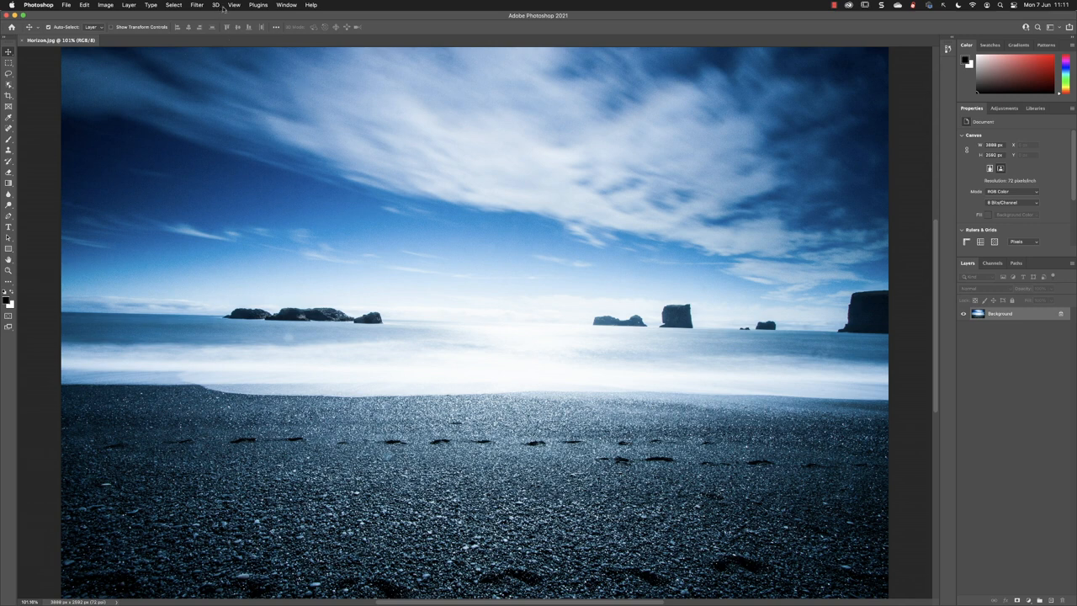
Open the View menu, then show the toolbar's Screen Mode flyout
click(234, 5)
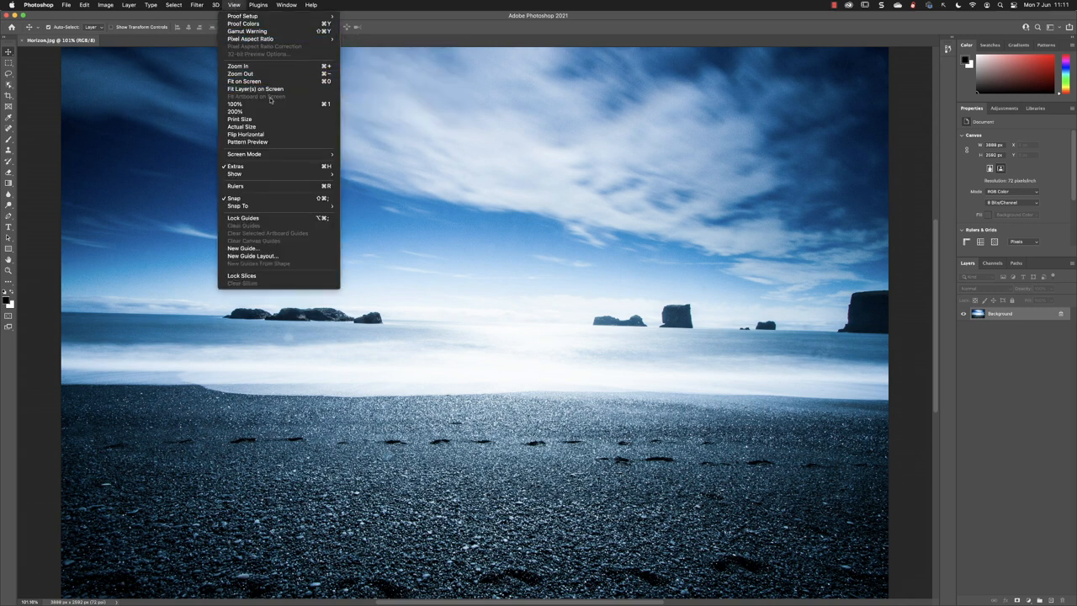
mouse_move(244, 154)
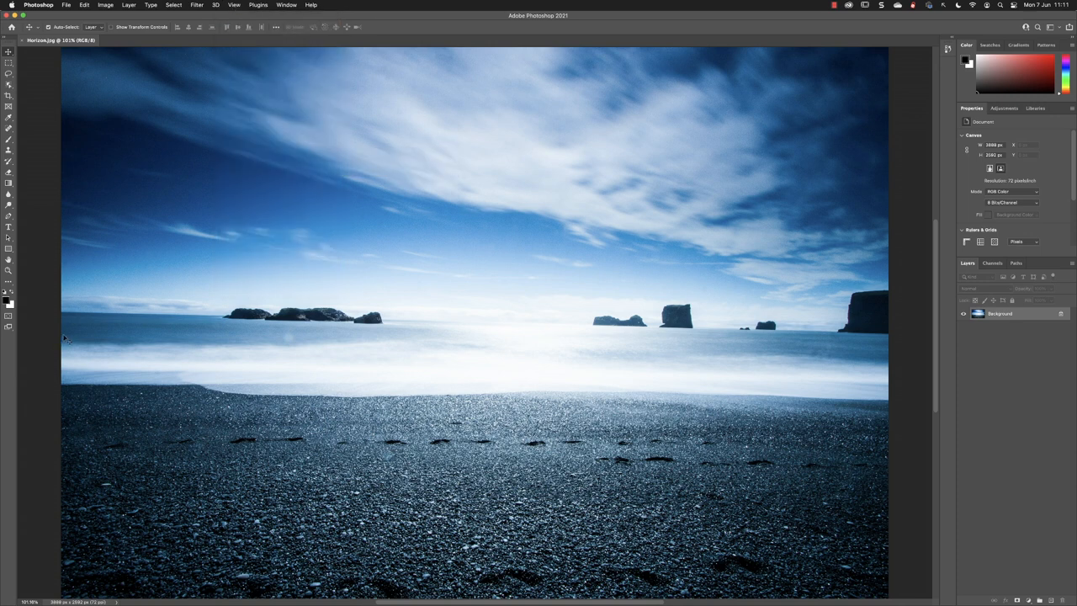
click(10, 331)
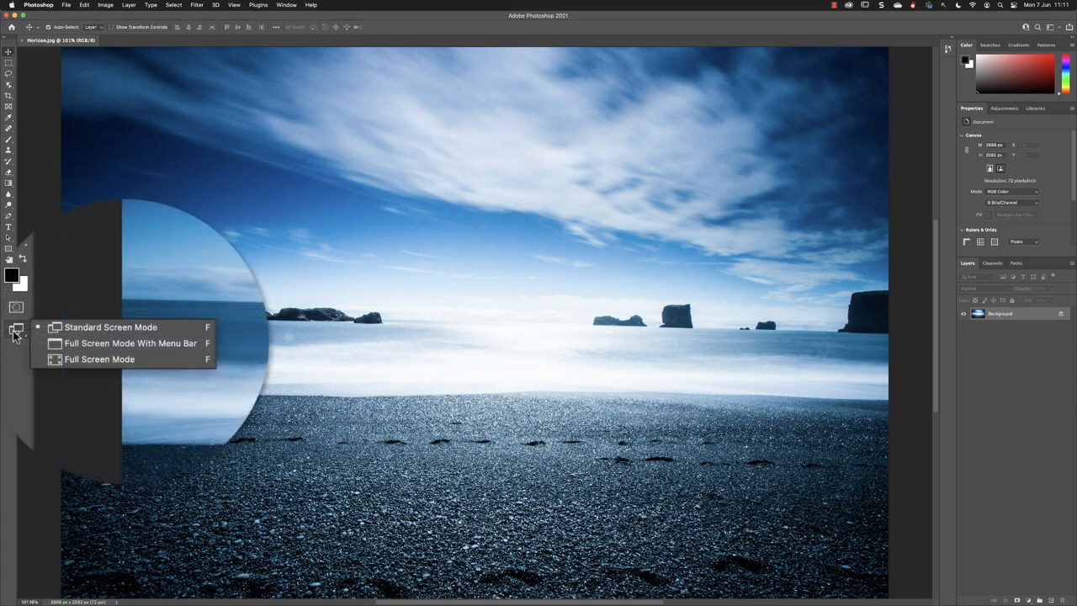
mouse_move(174, 326)
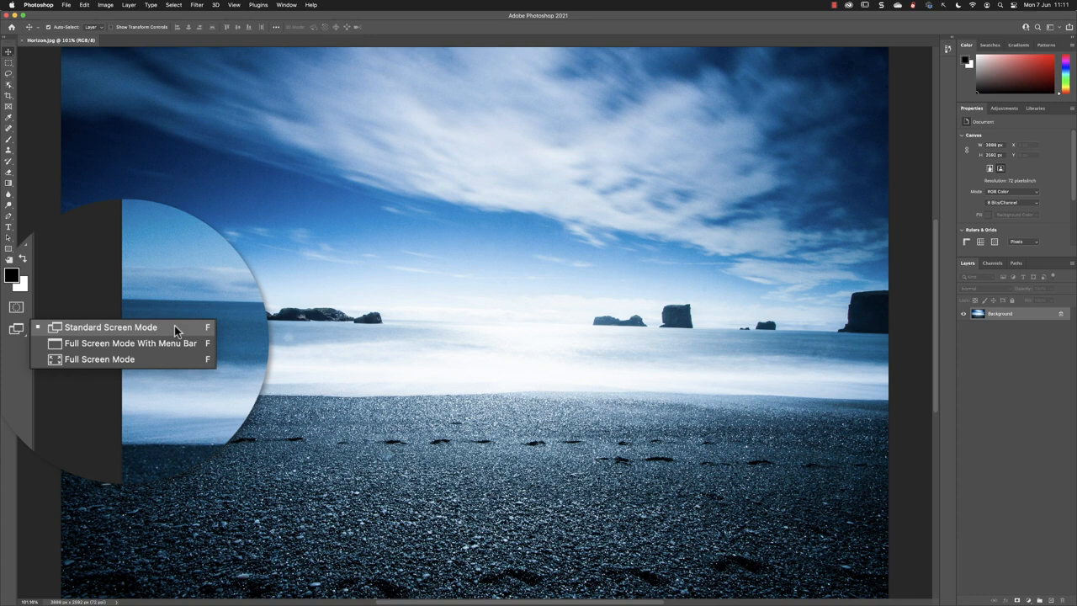
mouse_move(114, 345)
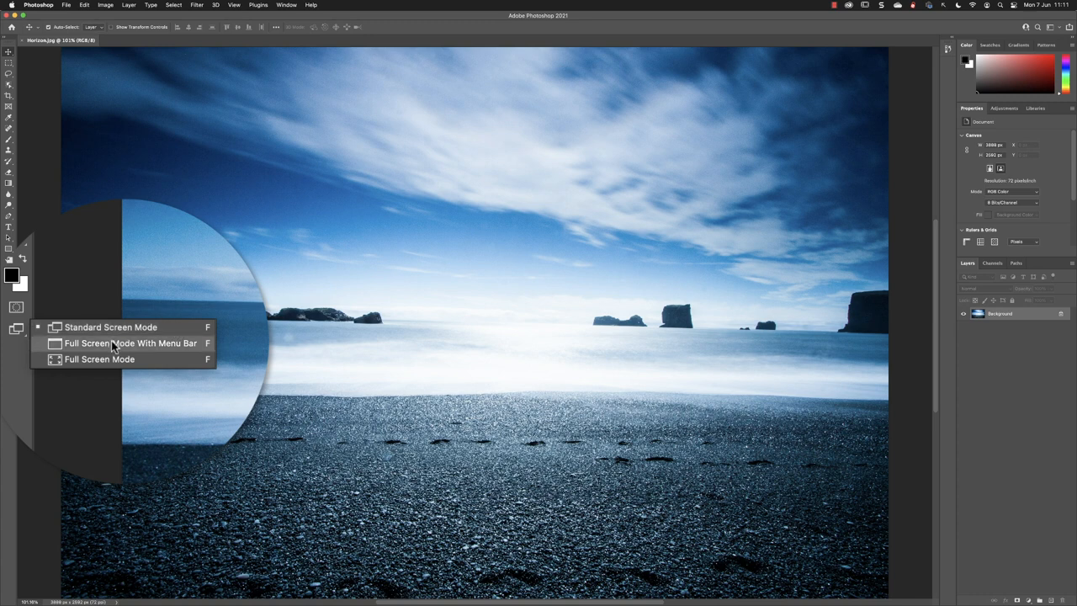
Switch to Full Screen Mode With Menu Bar and reopen the Screen Mode flyout
click(131, 342)
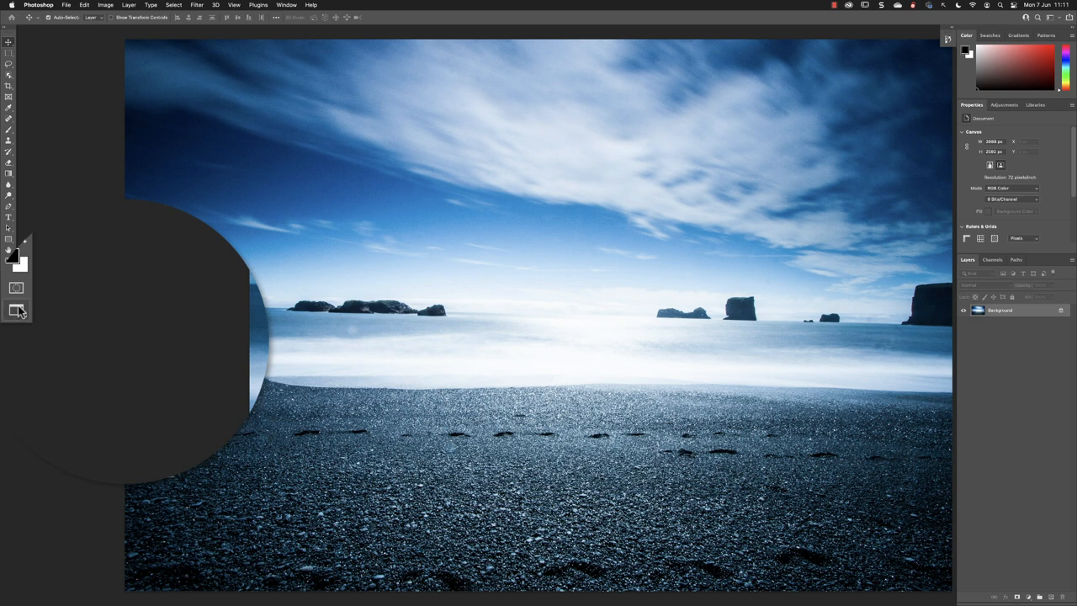
click(17, 311)
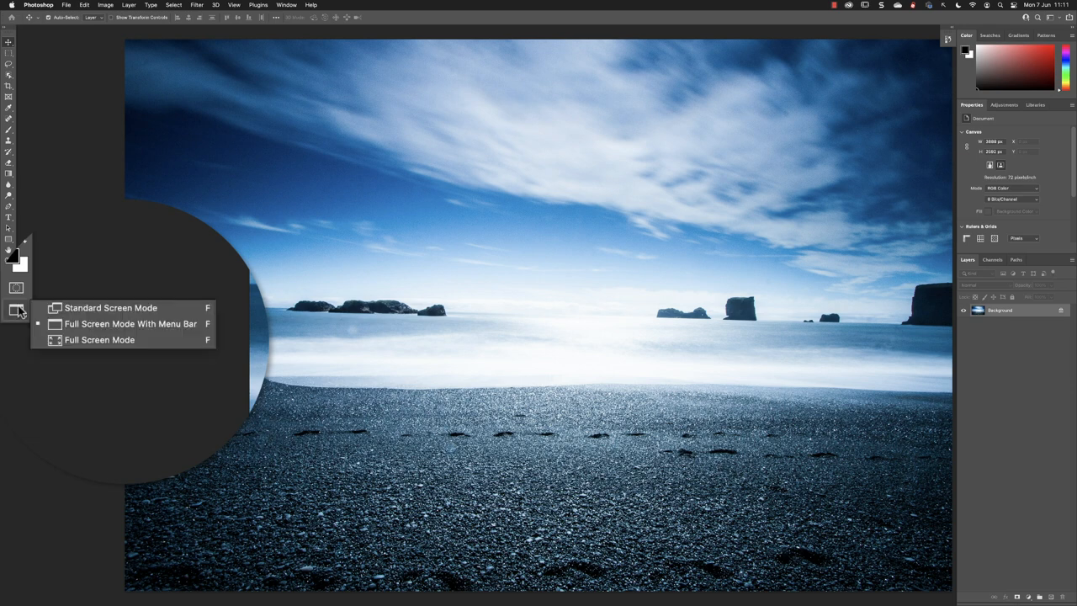
mouse_move(143, 345)
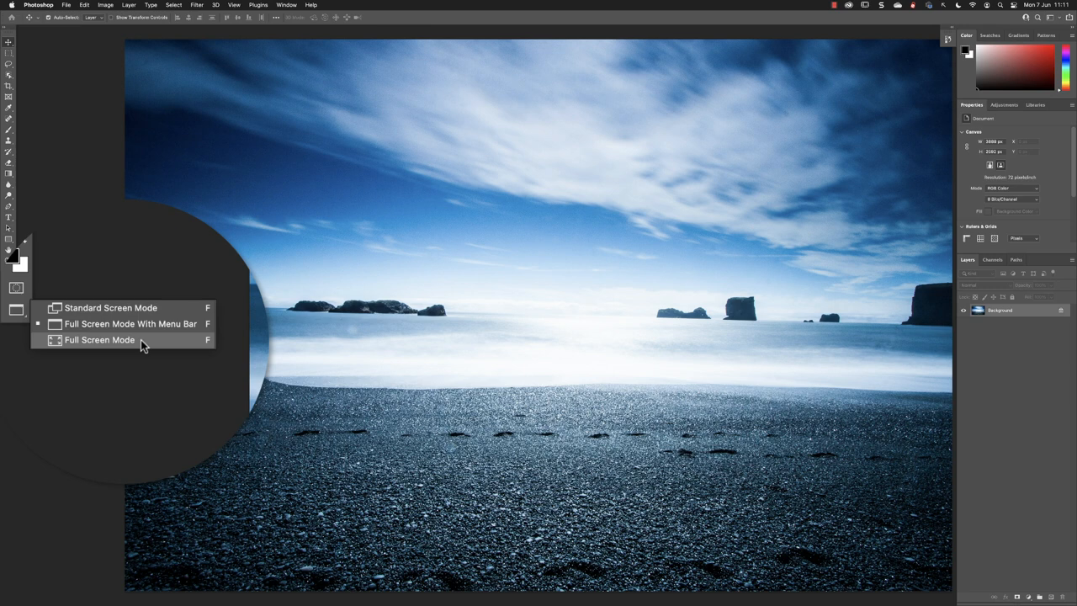
Go to Full Screen Mode, cycle back to Standard Screen Mode, then open View
click(111, 307)
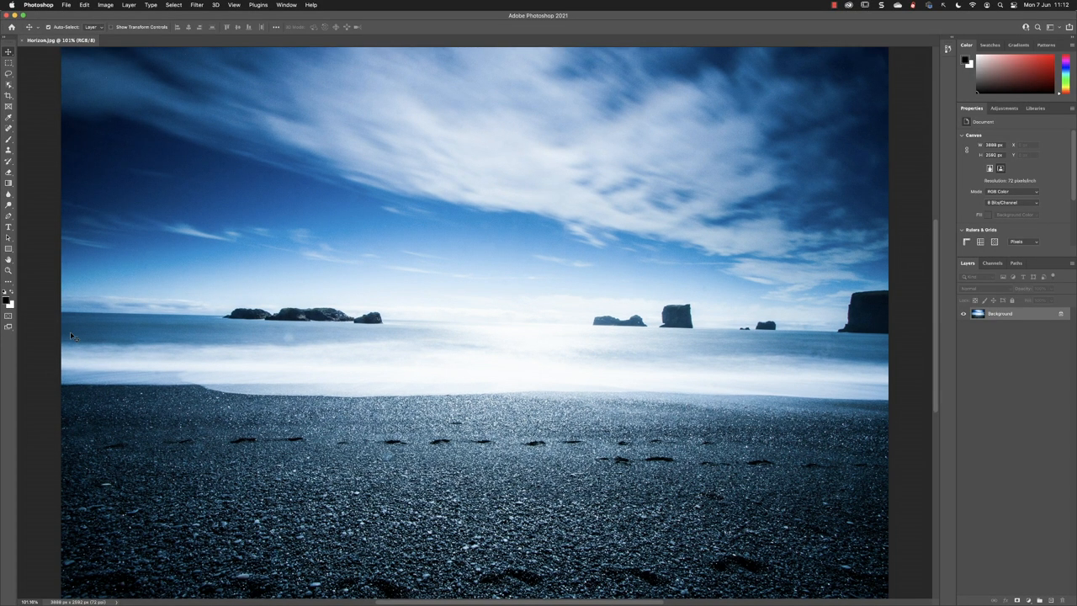
mouse_move(244, 48)
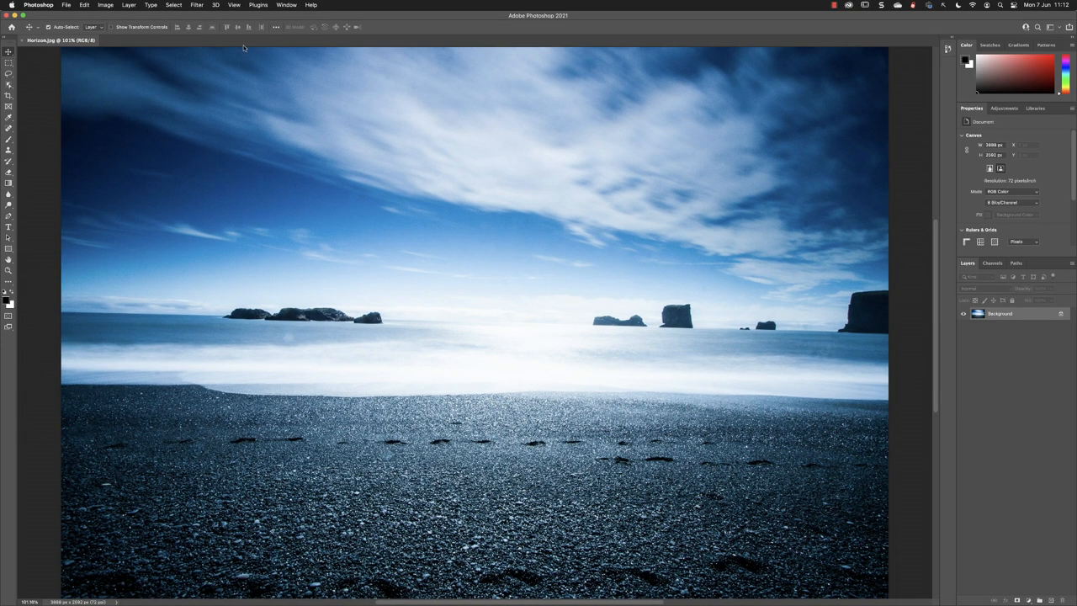
click(337, 6)
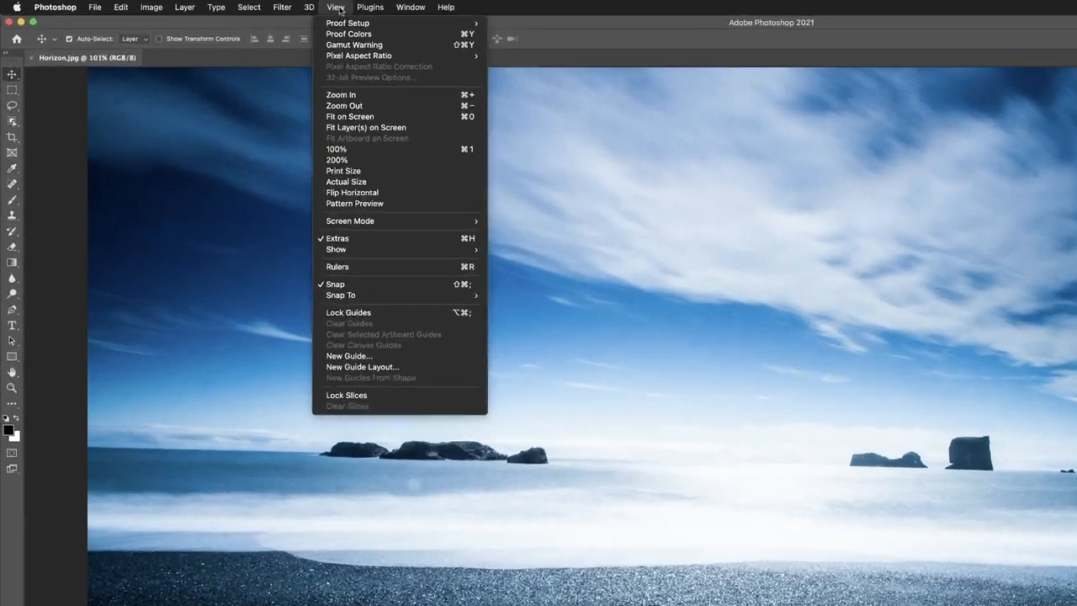